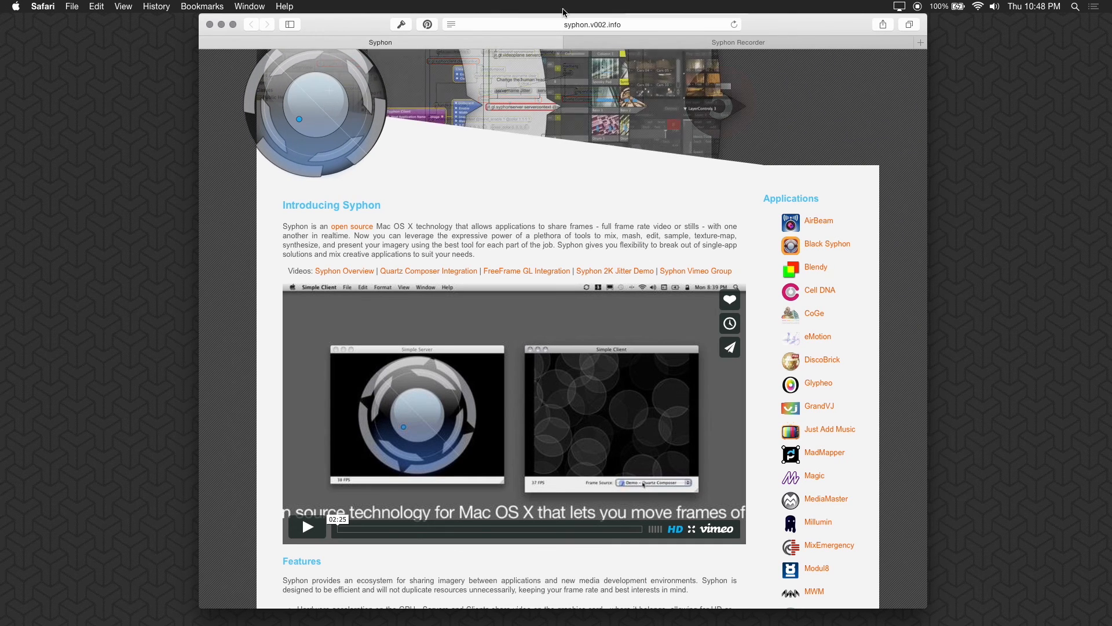
# Switch to the Syphon Recorder Safari tab showing its download link and beta changelog.
pyautogui.click(737, 42)
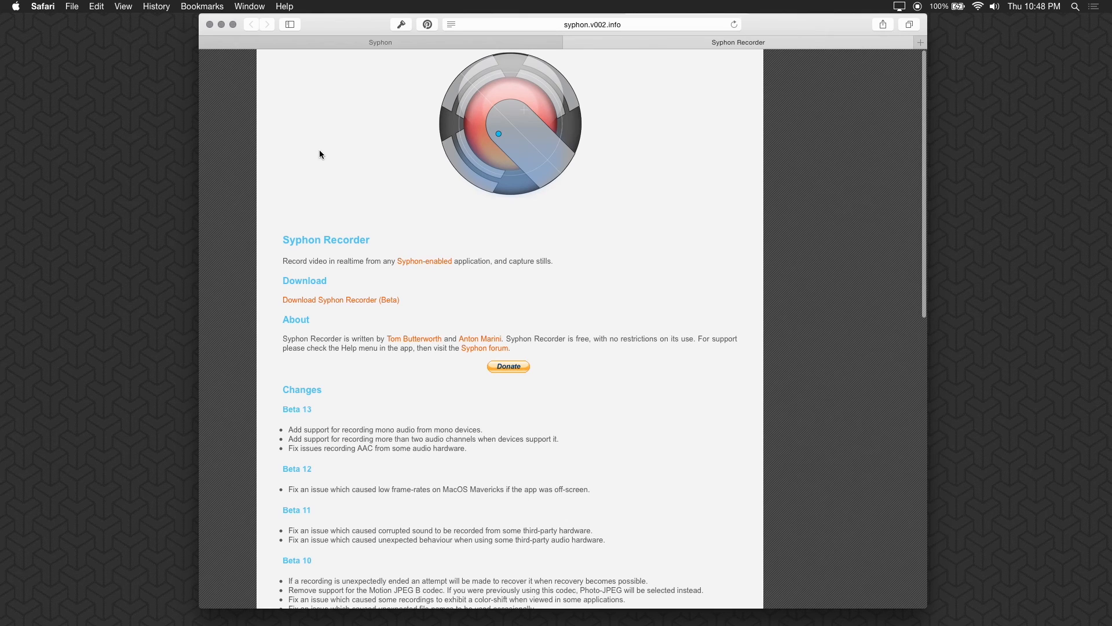
pyautogui.moveTo(288, 239)
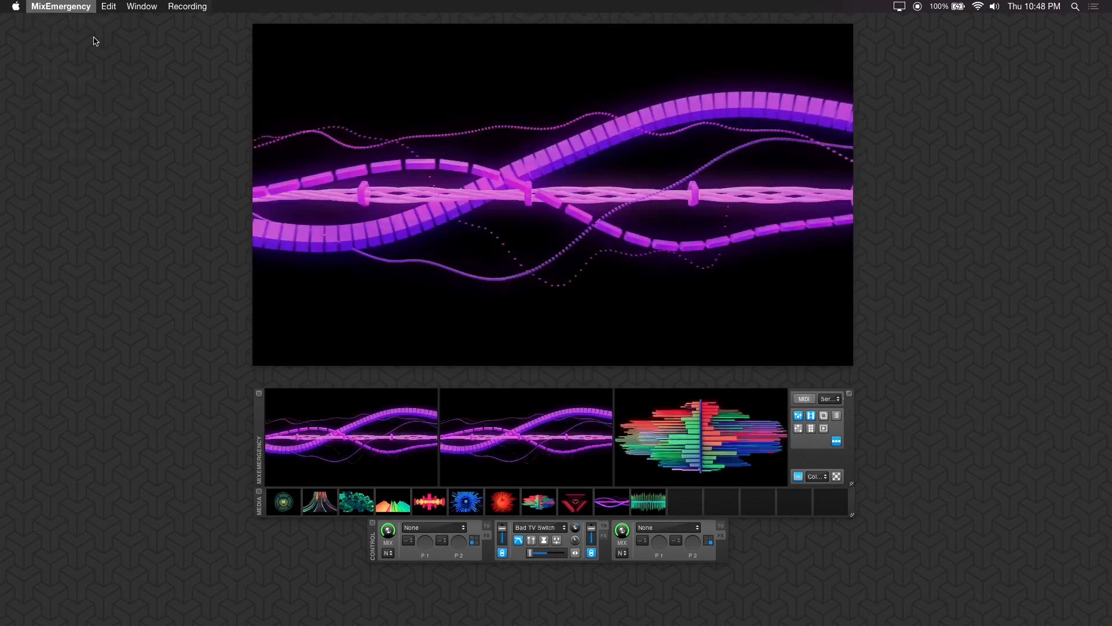
# Enable Syphon sharing for Output, Channel 1 and Channel 2 in MixEmergency preferences.
pyautogui.click(60, 6)
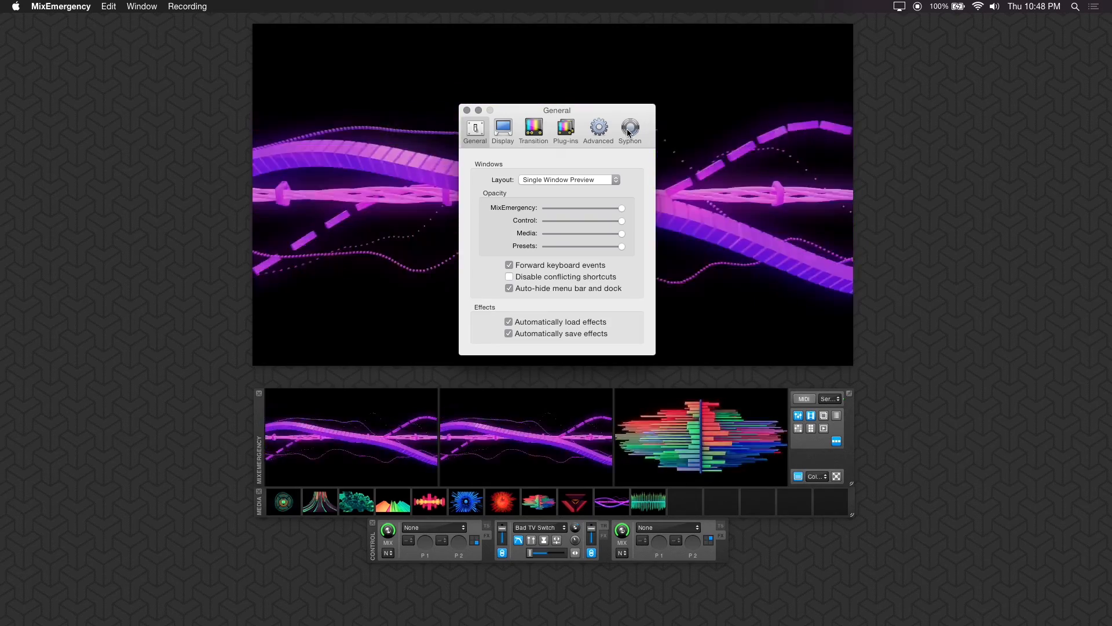
pyautogui.click(629, 130)
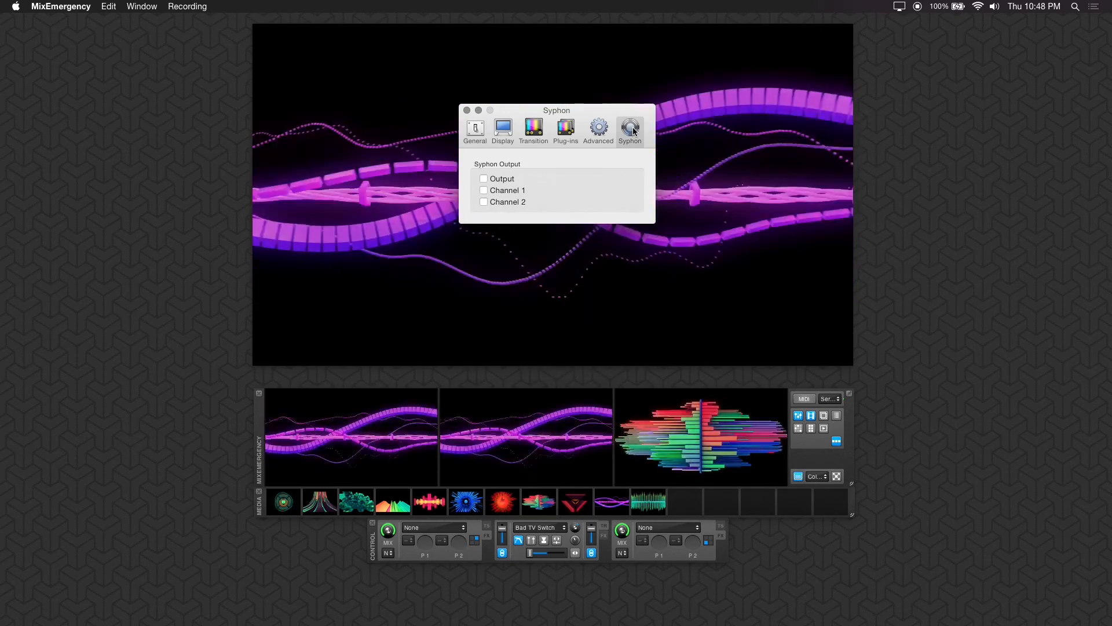
pyautogui.moveTo(628, 199)
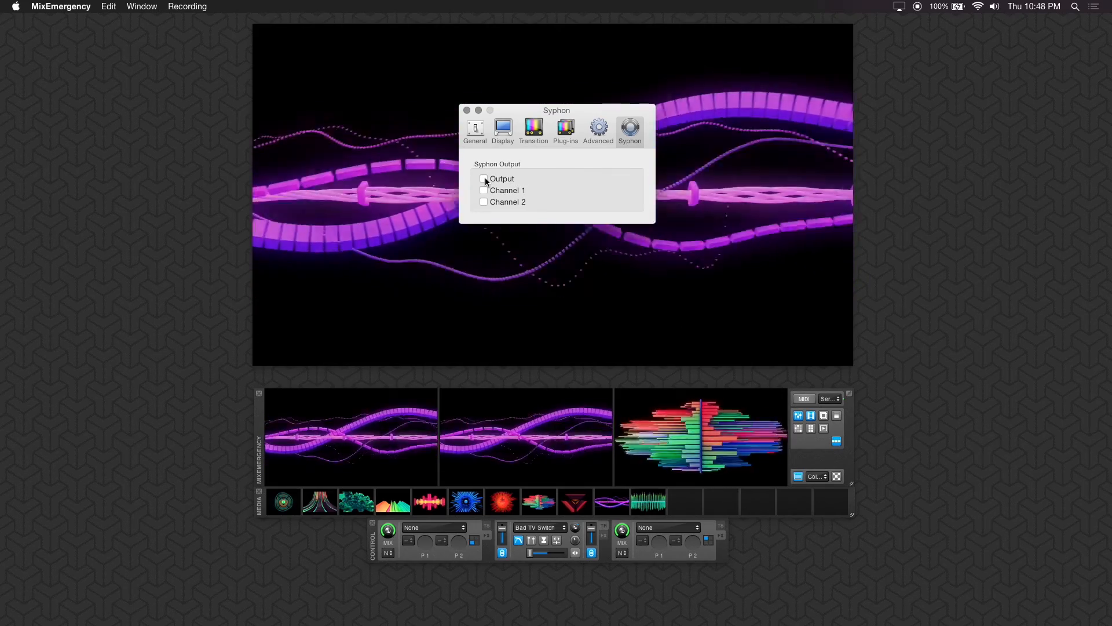
pyautogui.click(483, 179)
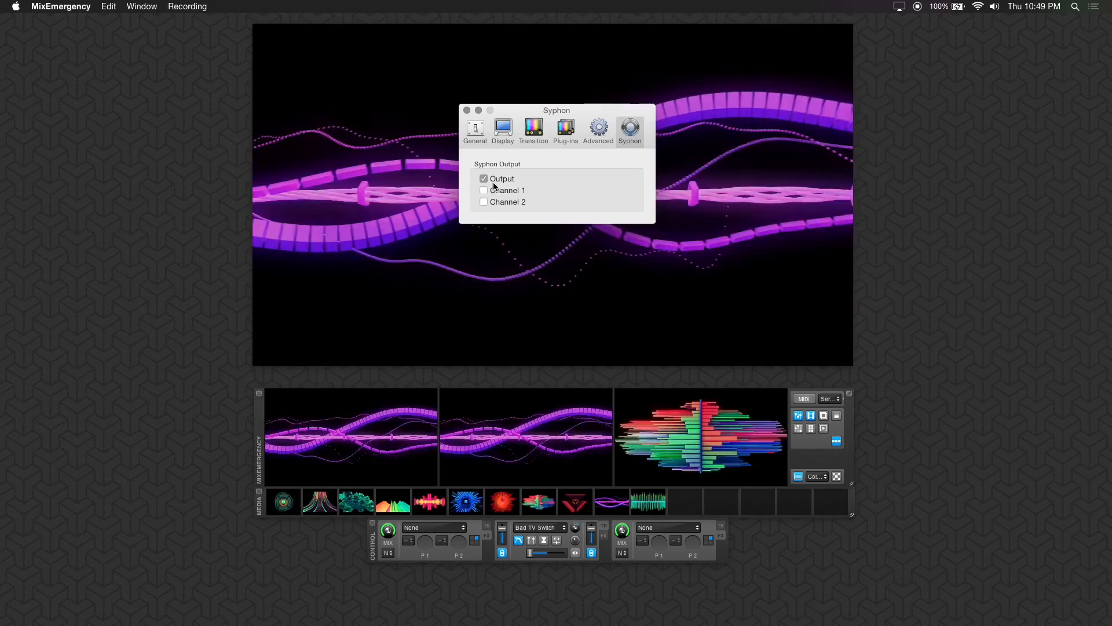
pyautogui.click(483, 190)
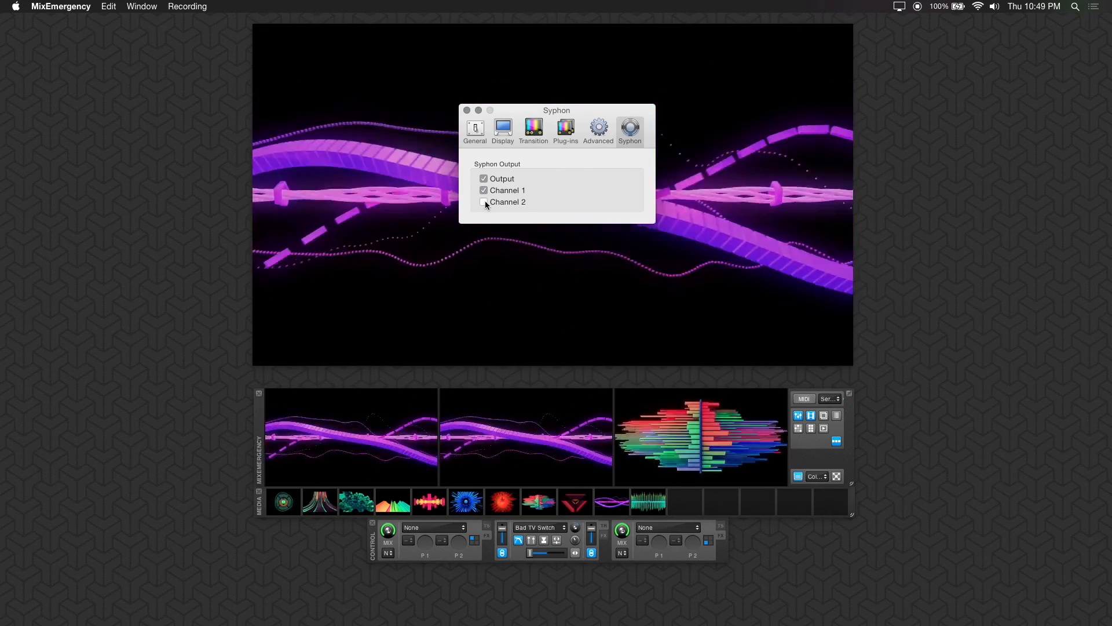
pyautogui.click(483, 202)
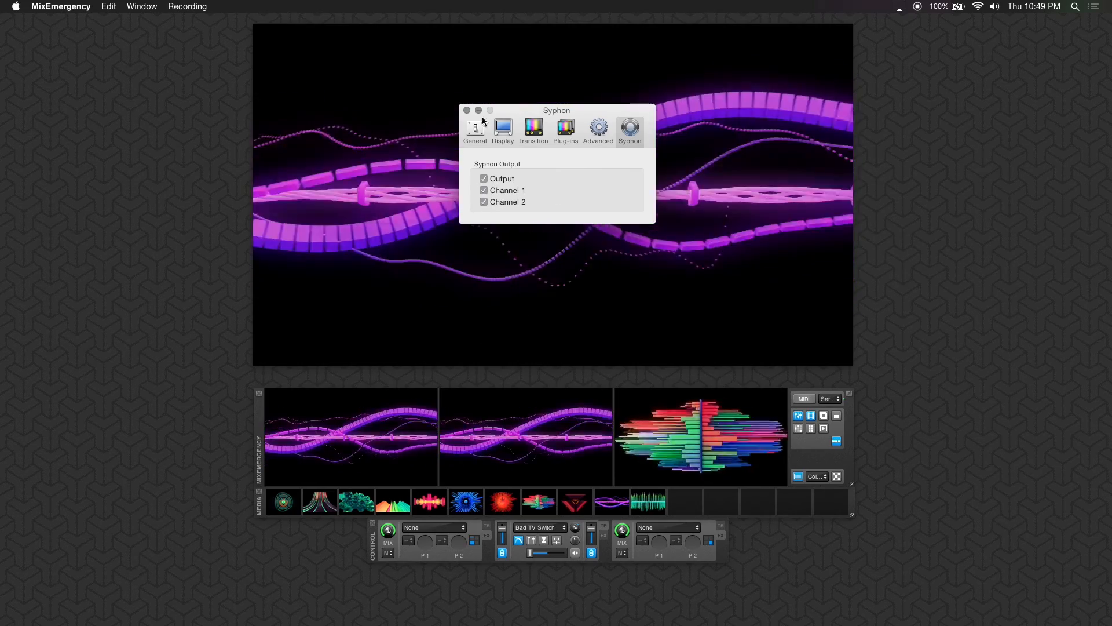
pyautogui.click(466, 110)
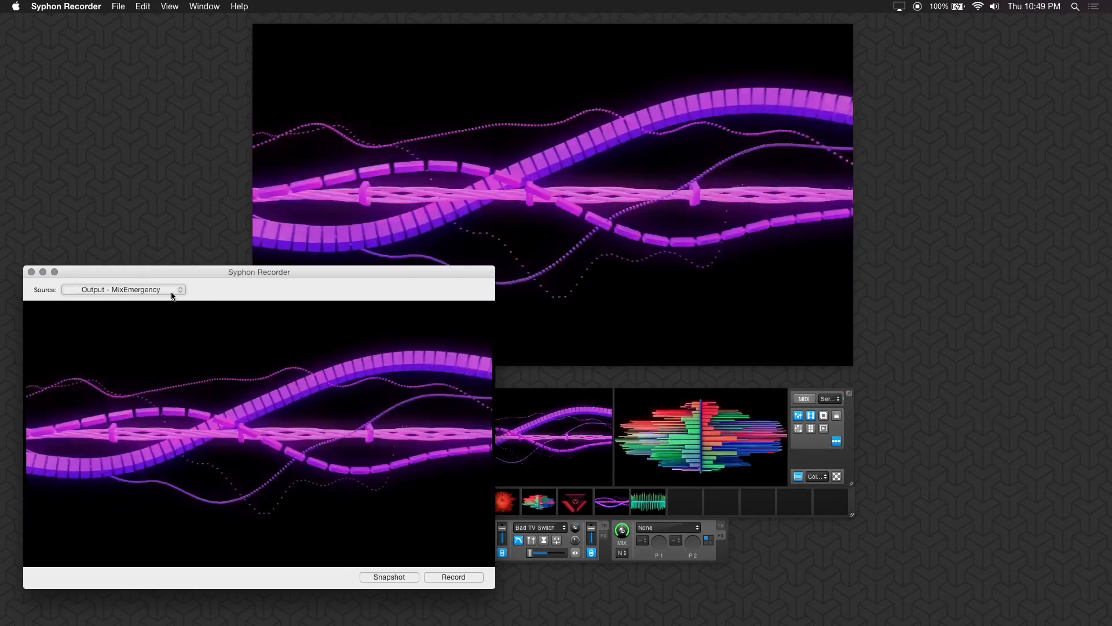
# Keep 'Output - MixEmergency' as the Syphon Recorder source.
pyautogui.click(122, 289)
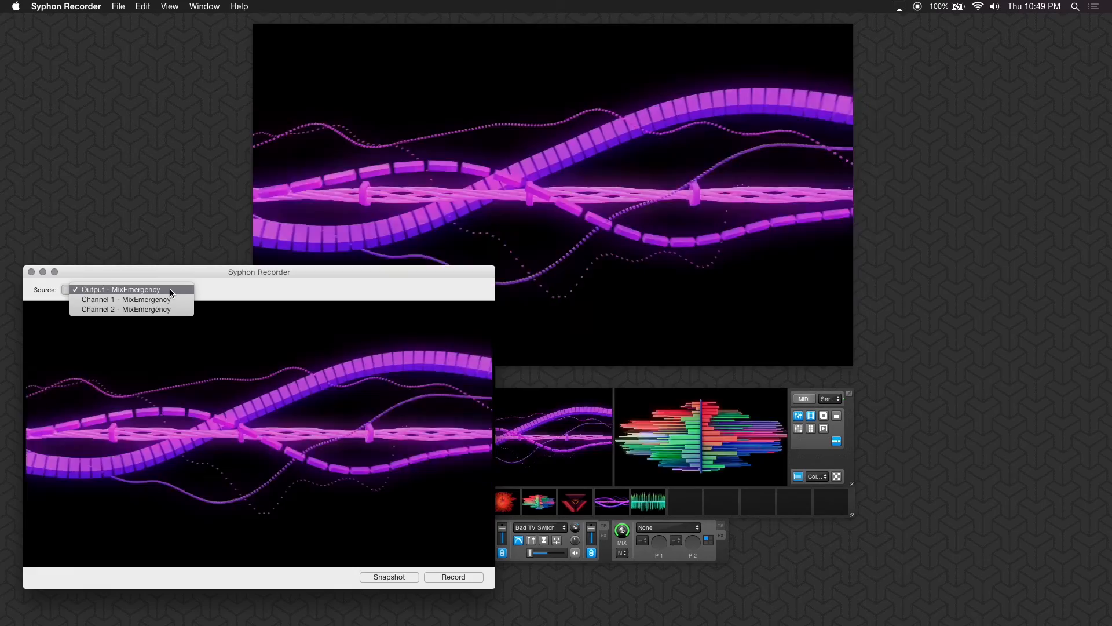
pyautogui.moveTo(126, 309)
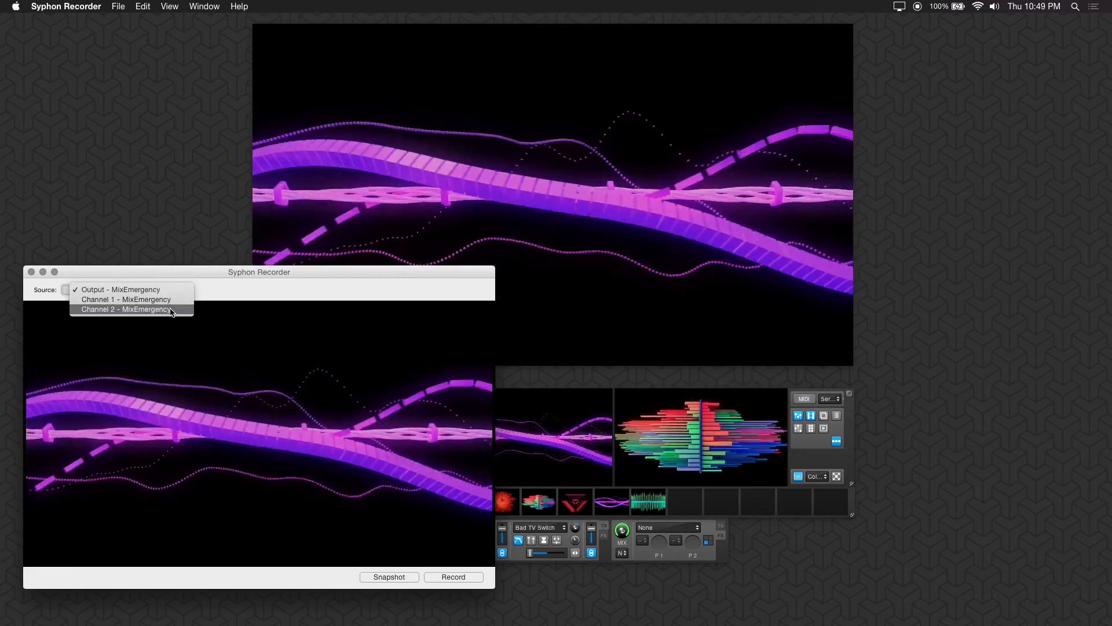
pyautogui.click(120, 290)
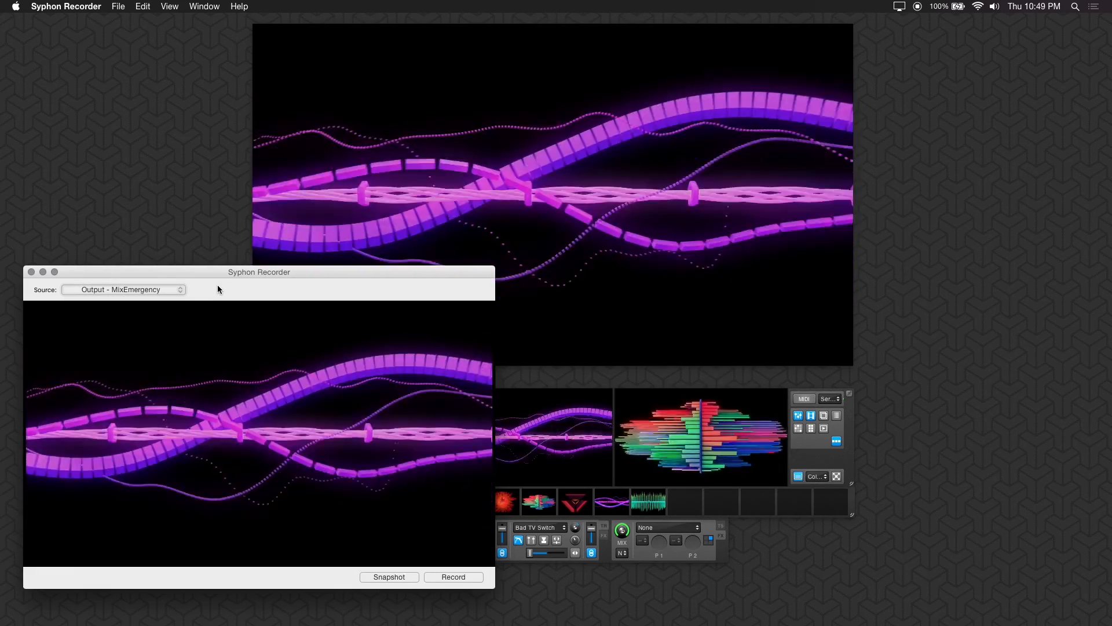
pyautogui.click(65, 6)
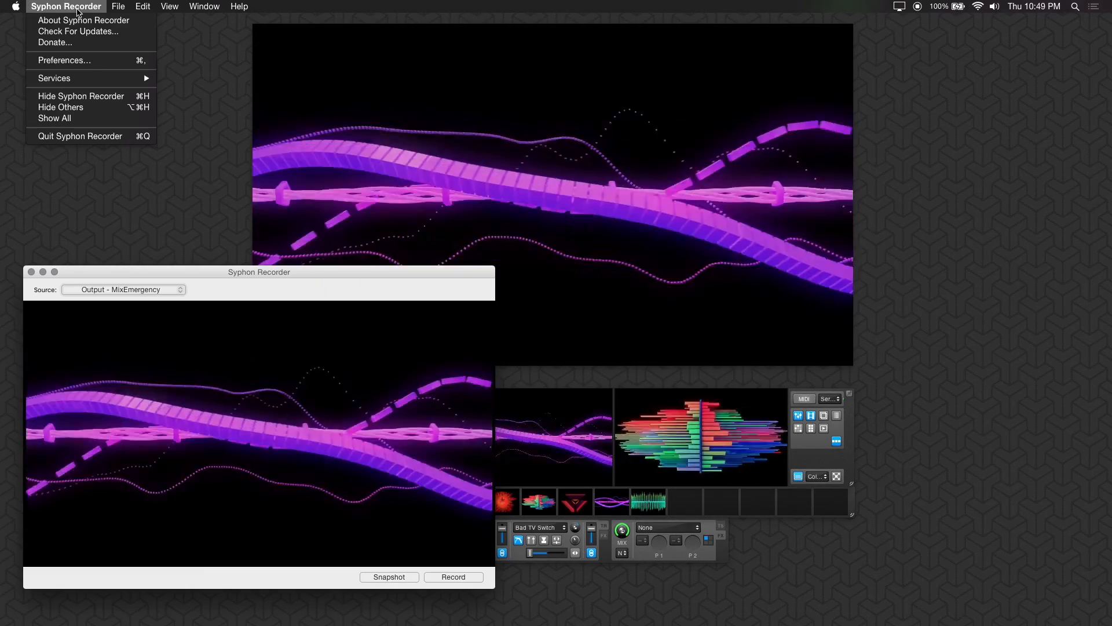
# Set the compressor to Apple Photo - JPEG, keeping High quality and 30 fps.
pyautogui.click(63, 60)
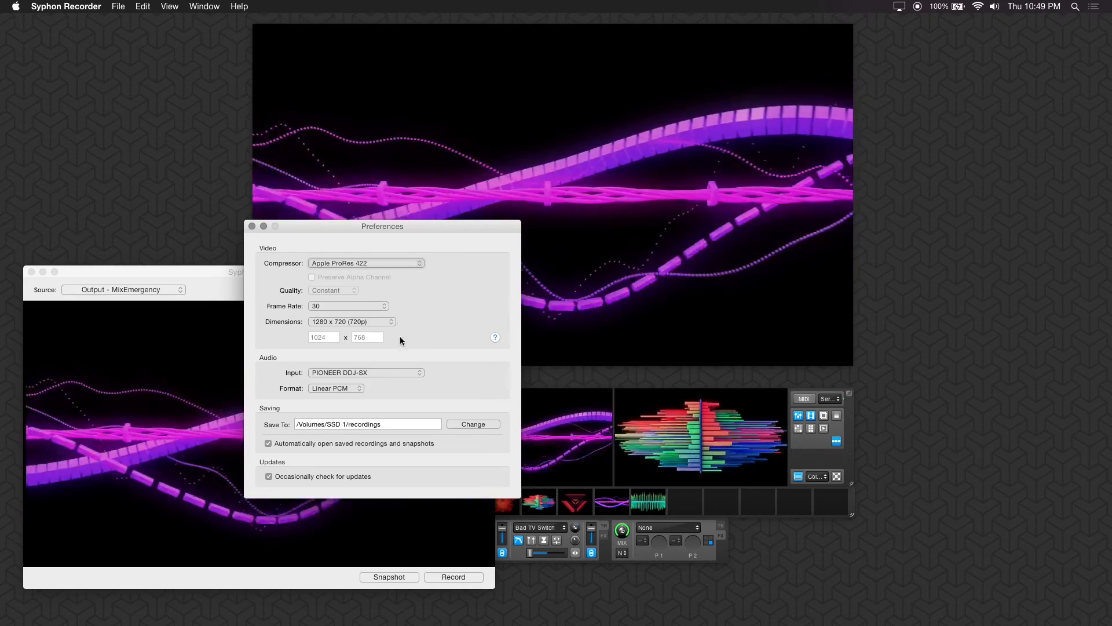
pyautogui.click(365, 263)
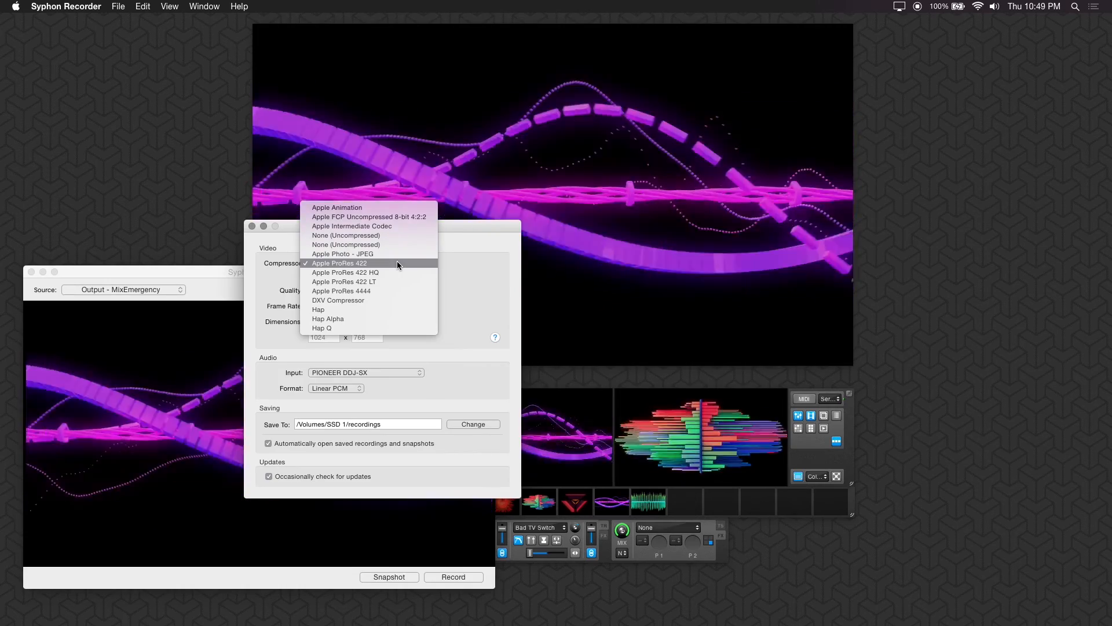
pyautogui.click(342, 253)
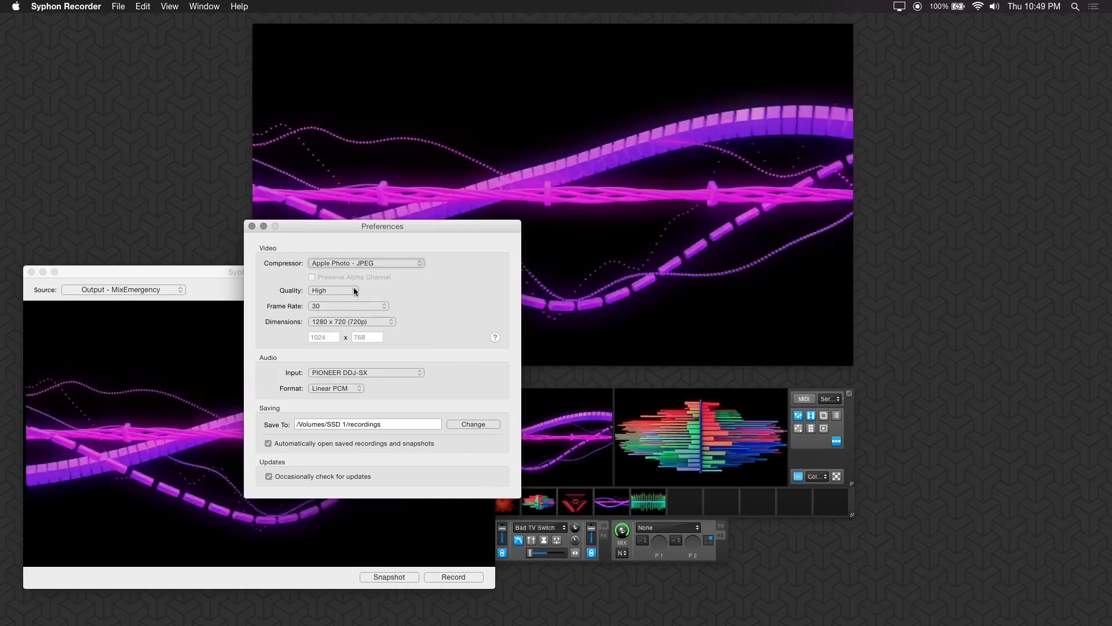
pyautogui.click(334, 290)
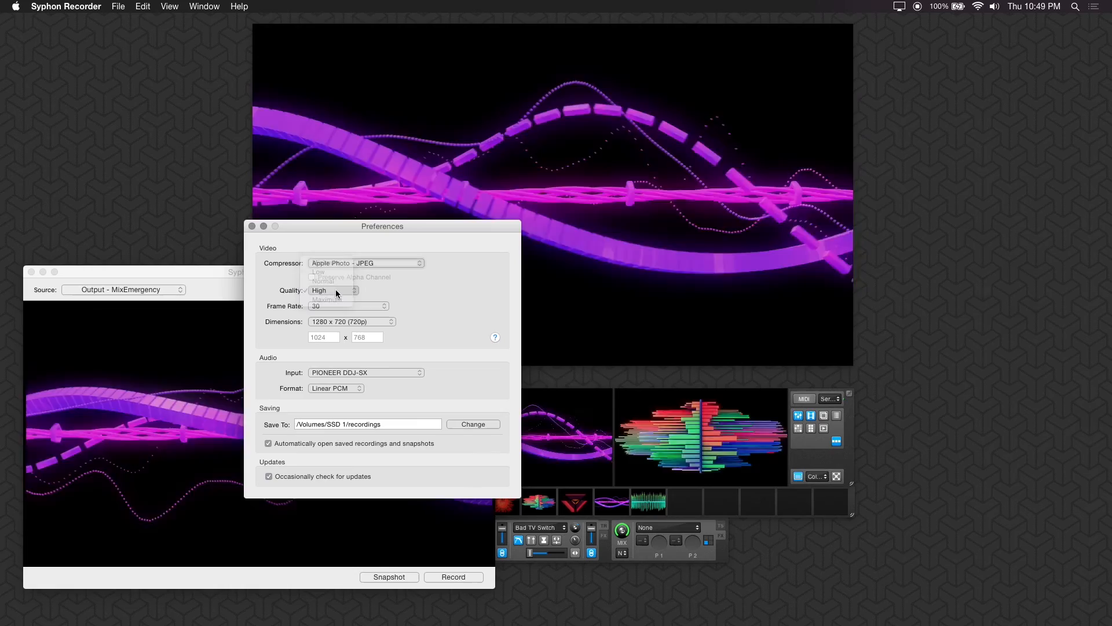
pyautogui.click(333, 290)
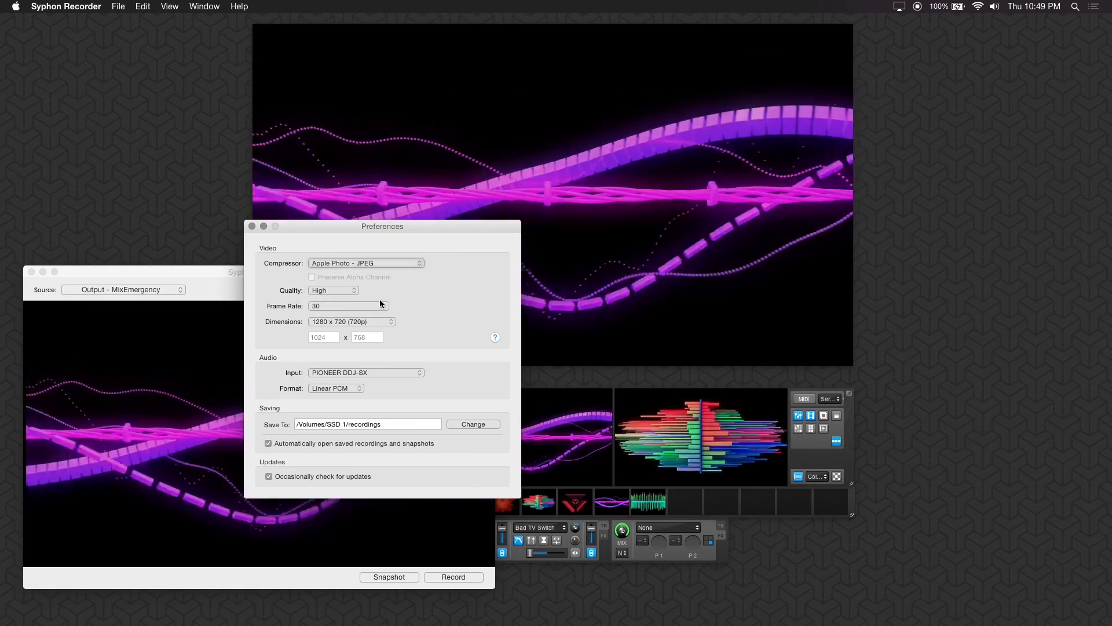
pyautogui.click(348, 306)
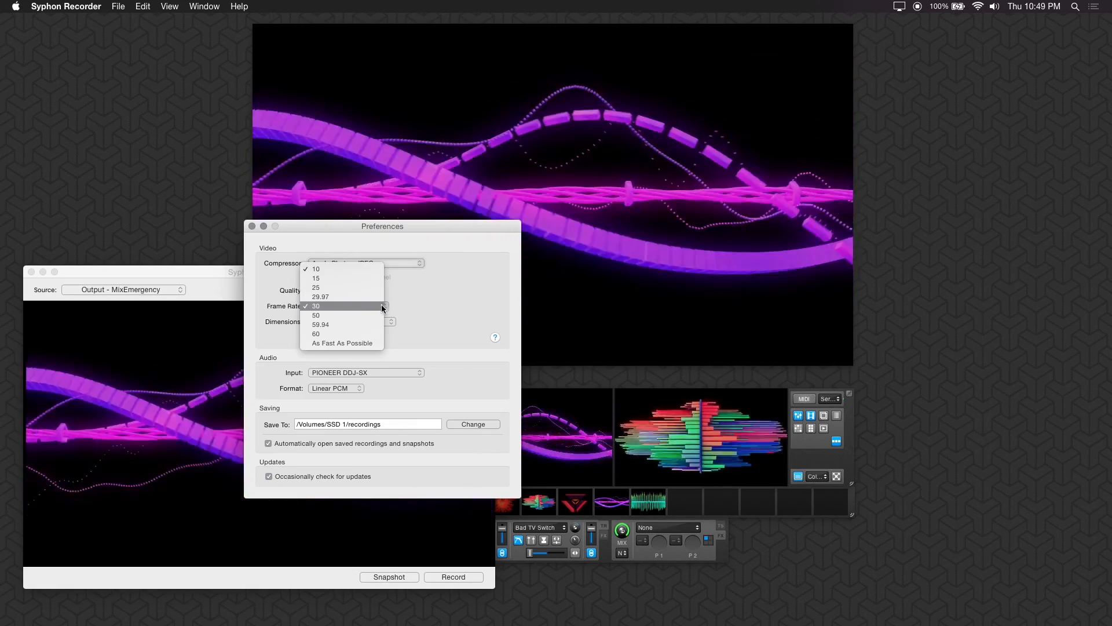
pyautogui.click(316, 306)
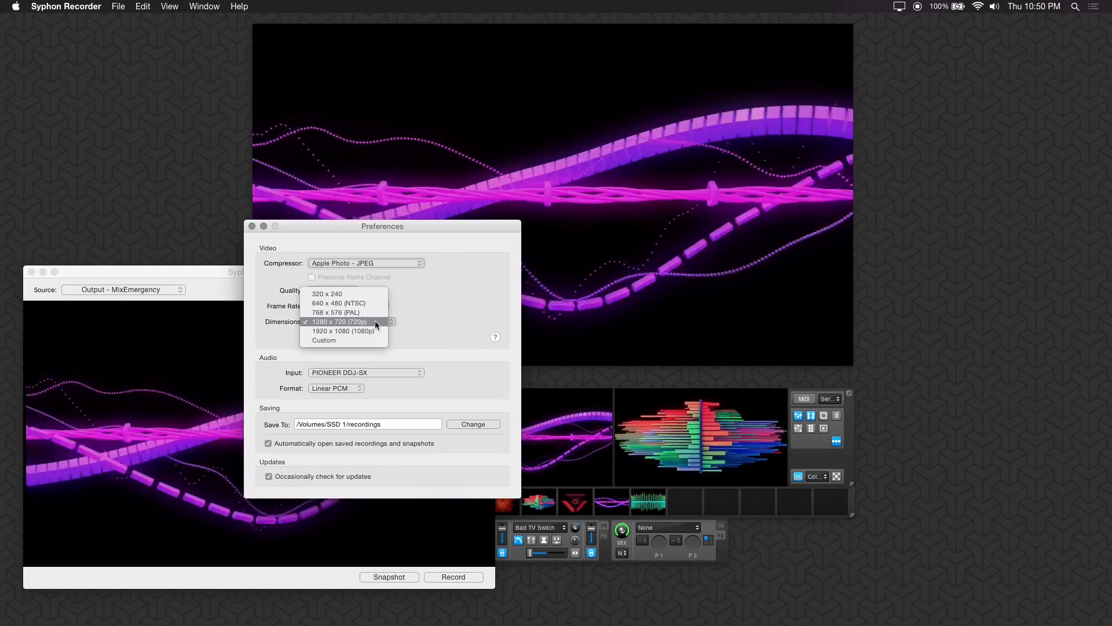
# Keep 1280 x 720 dimensions and PIONEER DDJ-SX Linear PCM audio, then close preferences.
pyautogui.click(339, 321)
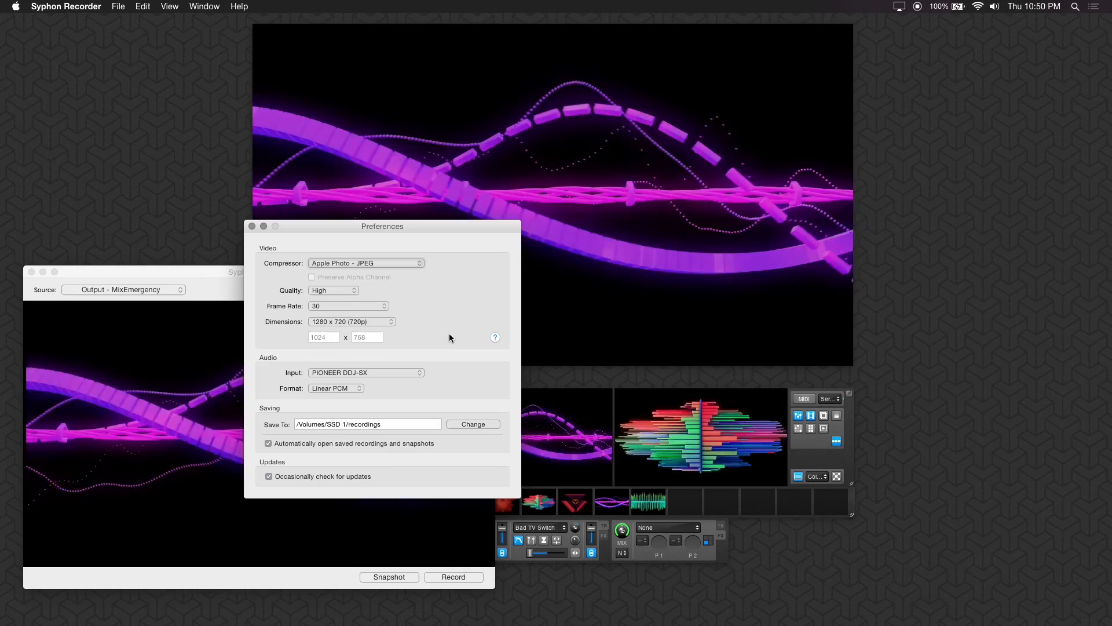
pyautogui.moveTo(411, 372)
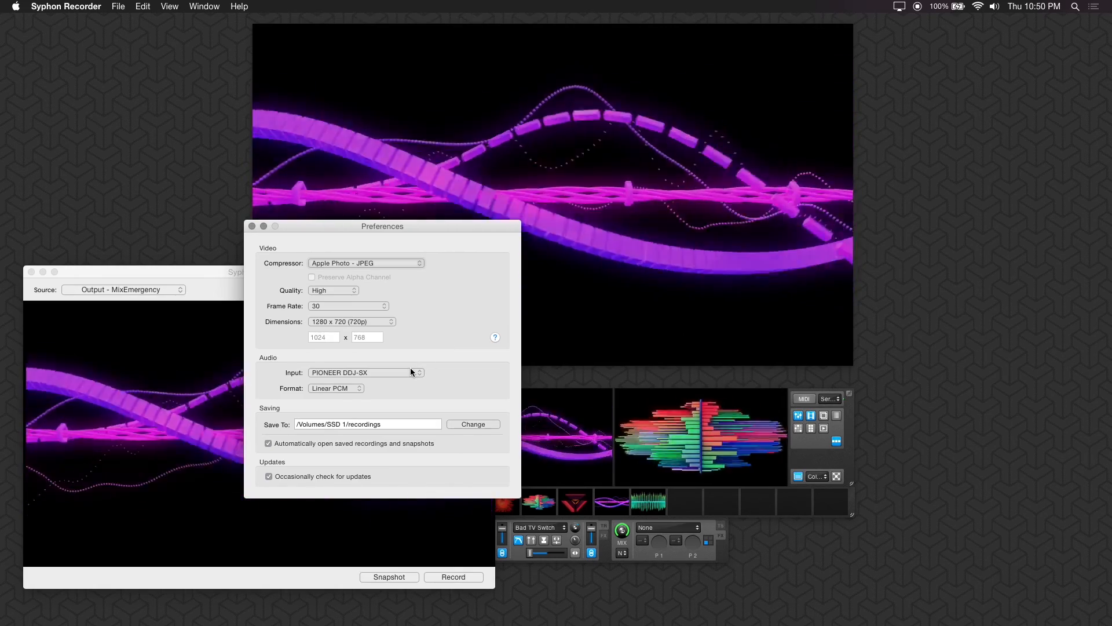
pyautogui.click(364, 373)
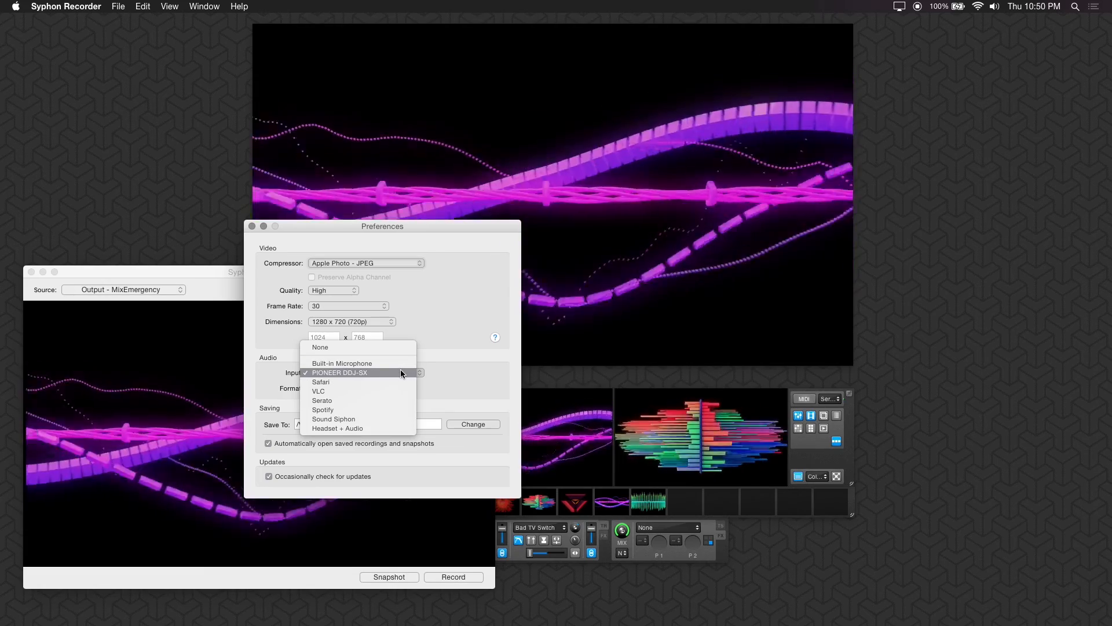
pyautogui.click(339, 373)
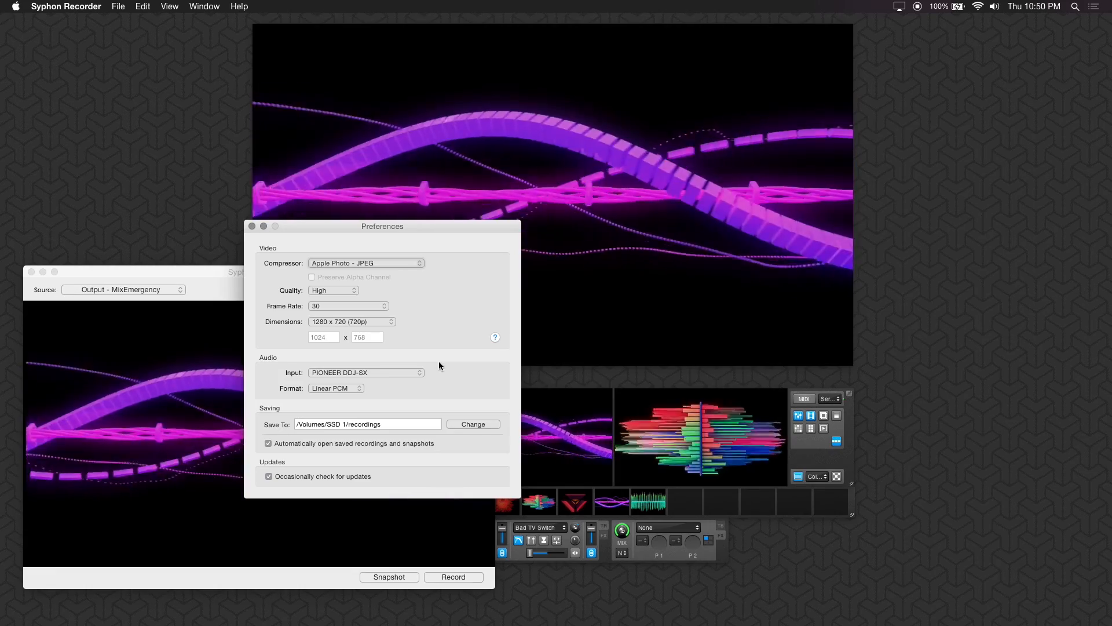
pyautogui.moveTo(429, 383)
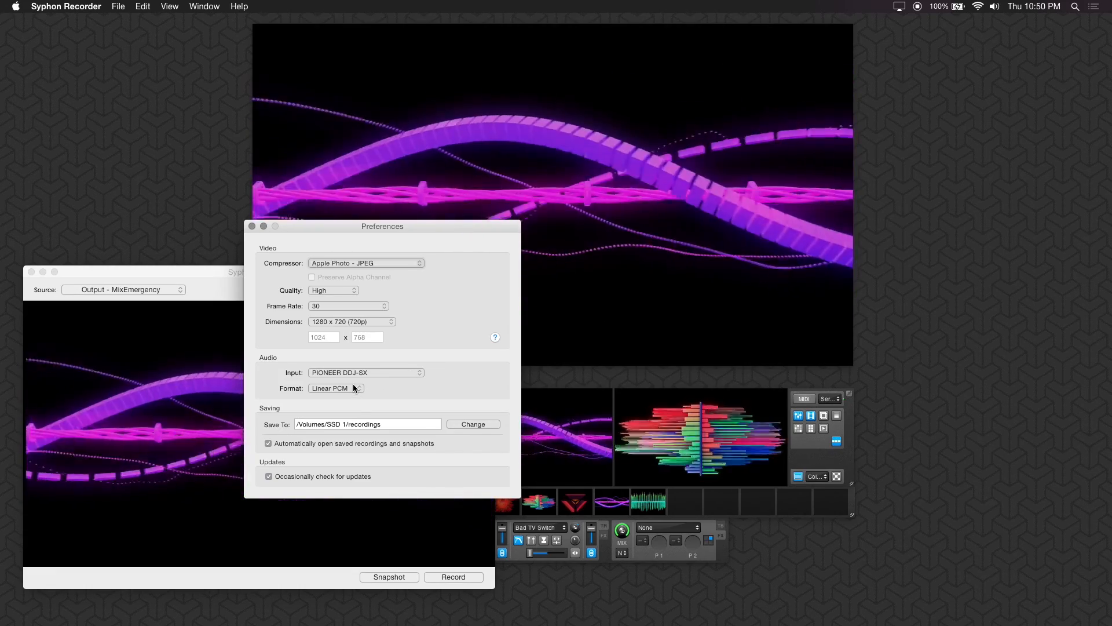
pyautogui.click(335, 388)
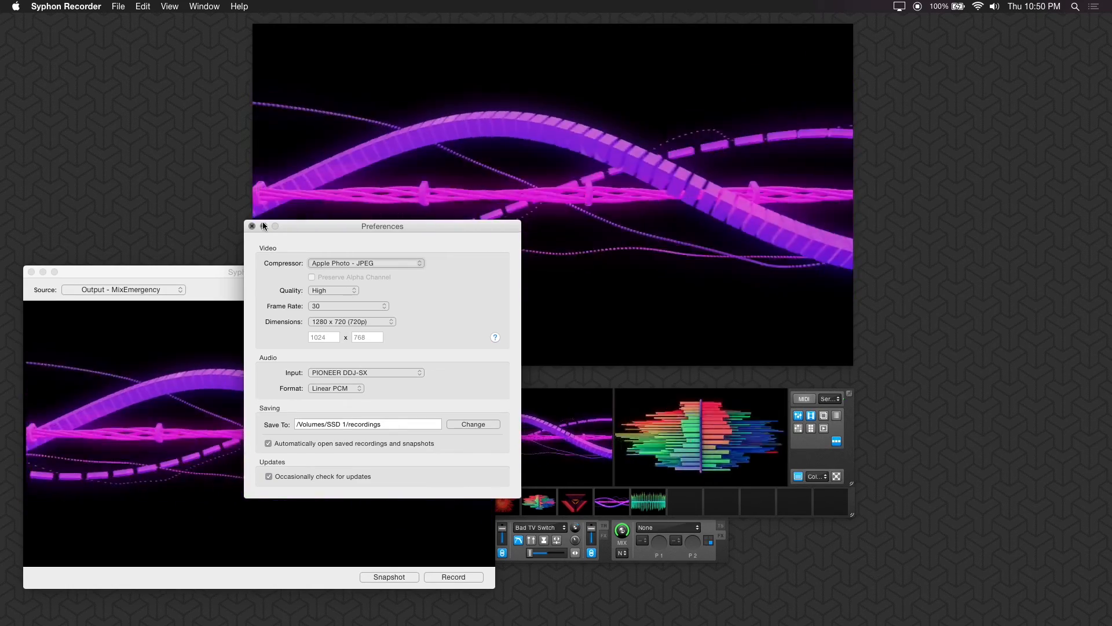
pyautogui.click(252, 225)
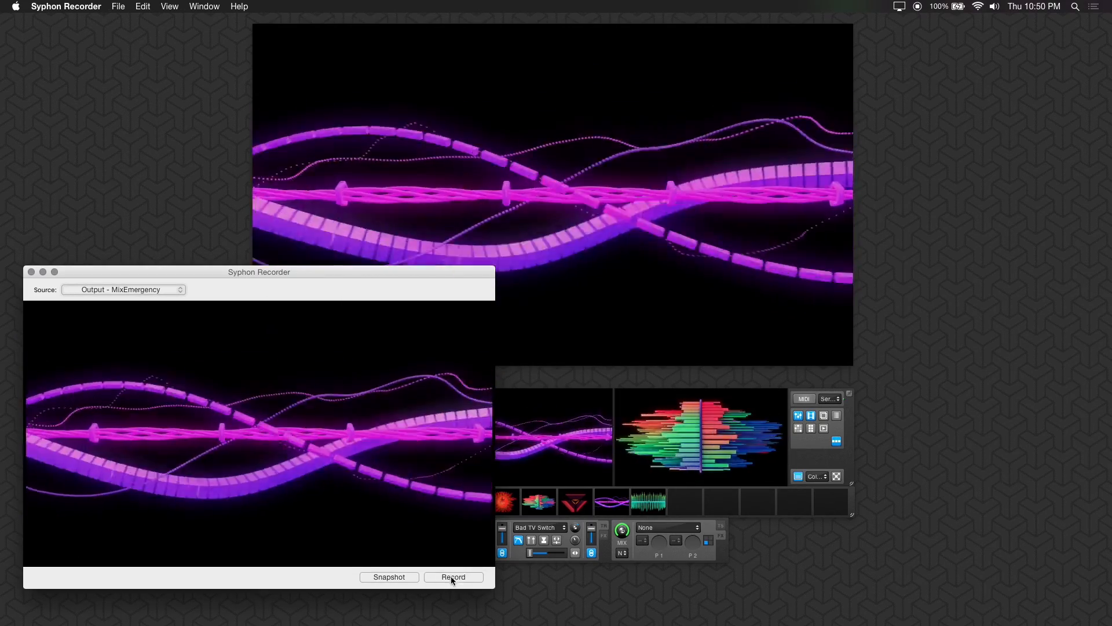
# Start recording the MixEmergency output and move the recorder window to the screen bottom.
pyautogui.click(452, 577)
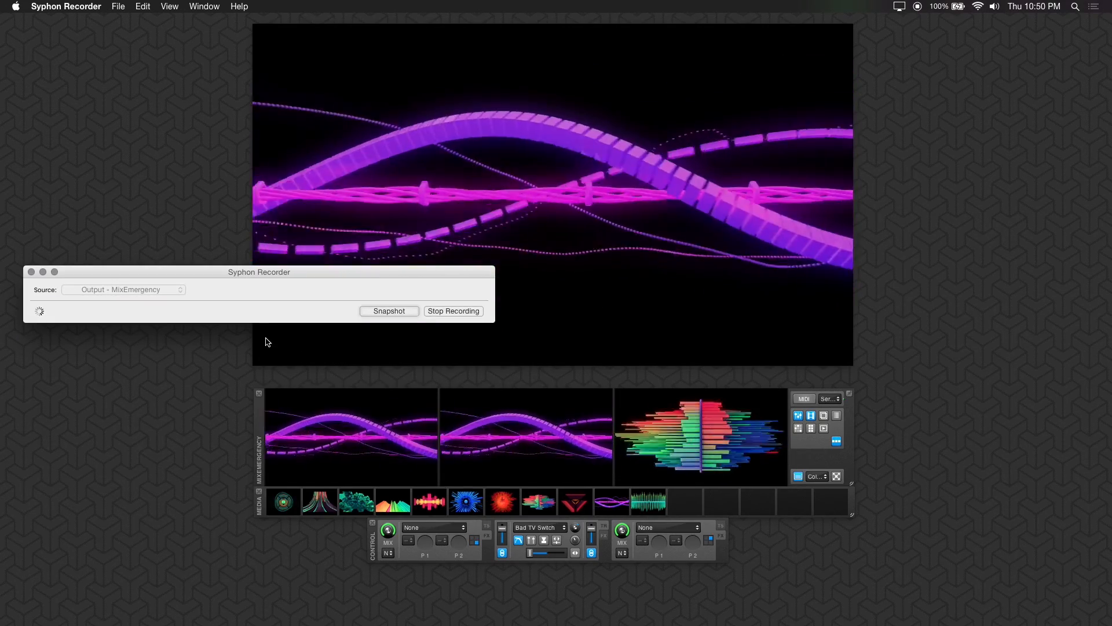
pyautogui.moveTo(259, 272); pyautogui.dragTo(243, 566)
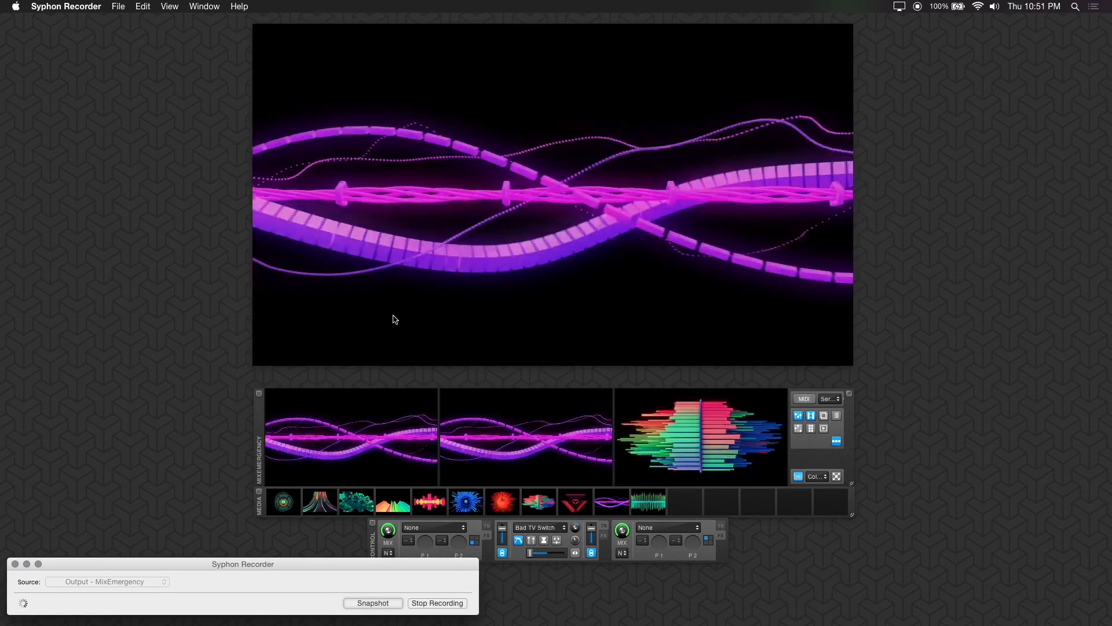
pyautogui.press('cmd+tab')
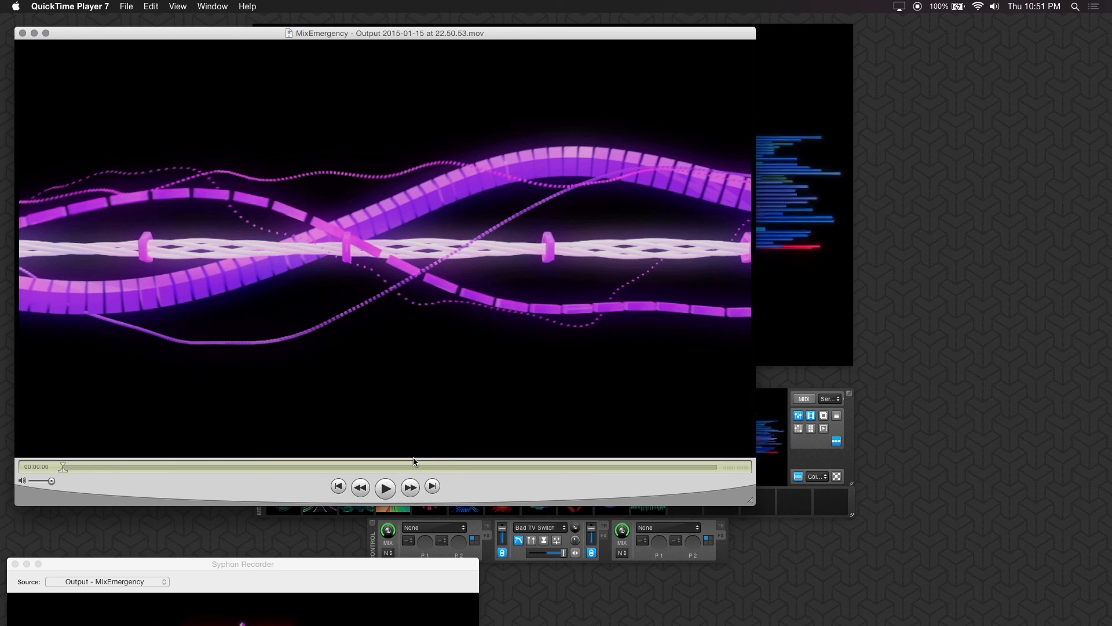
# Play the recorded MixEmergency .mov file in QuickTime Player 7.
pyautogui.click(385, 486)
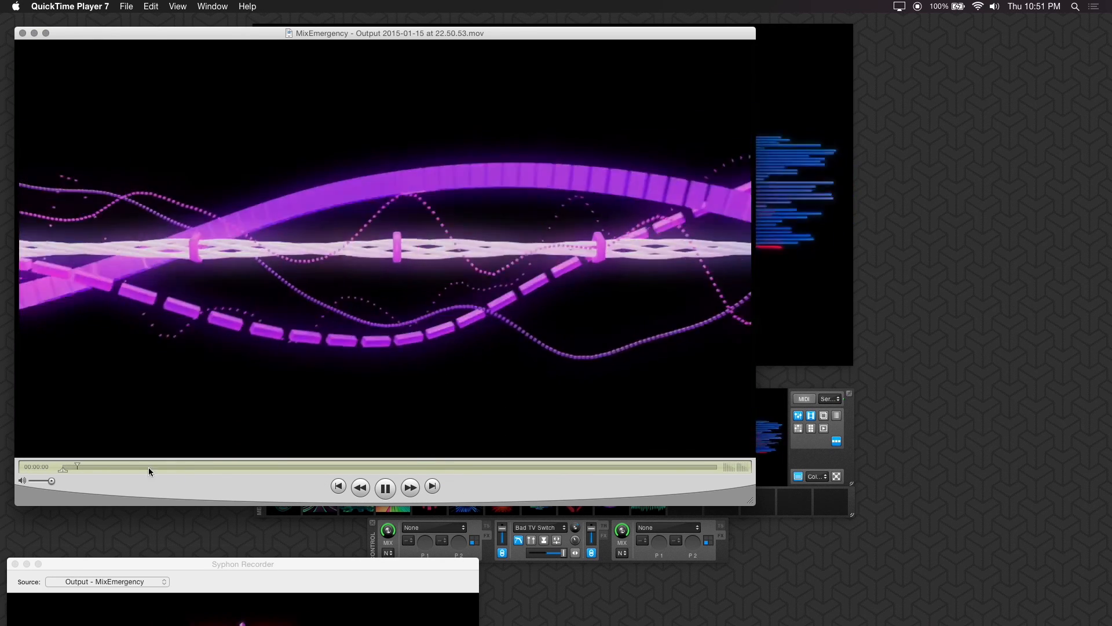